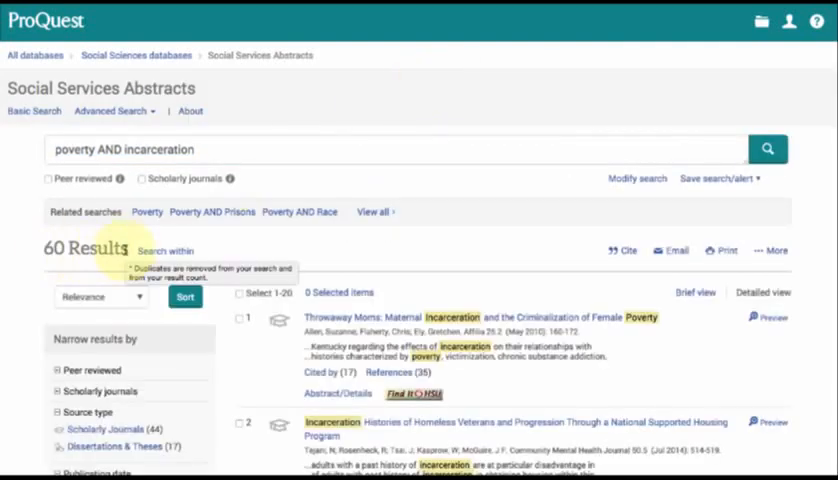
# - Search Social Services Abstracts for (poverty OR low income) AND (incarcerat* OR prison*), yielding 140 results
pyautogui.write('(poverty OR low income')
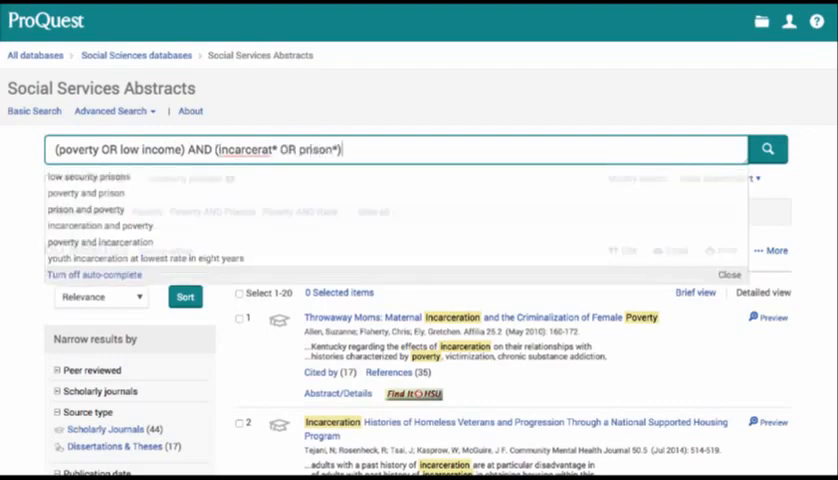
pyautogui.click(767, 149)
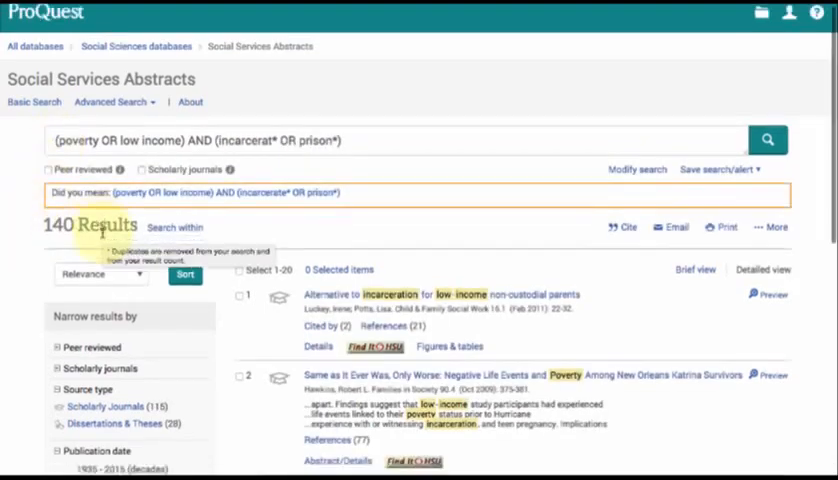
pyautogui.scroll(-3)
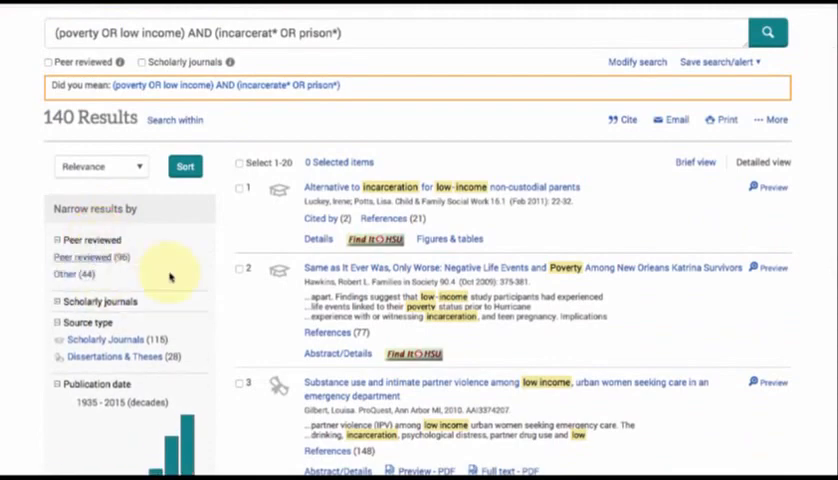
pyautogui.click(92, 265)
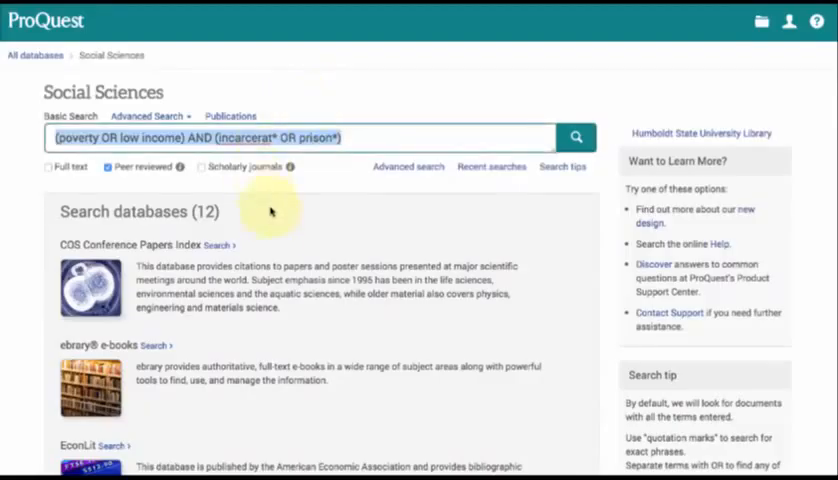
pyautogui.scroll(-3)
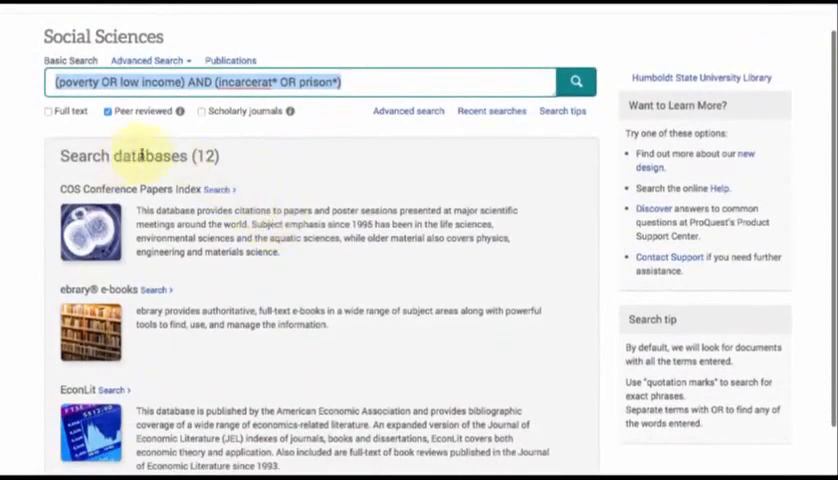
pyautogui.scroll(-3)
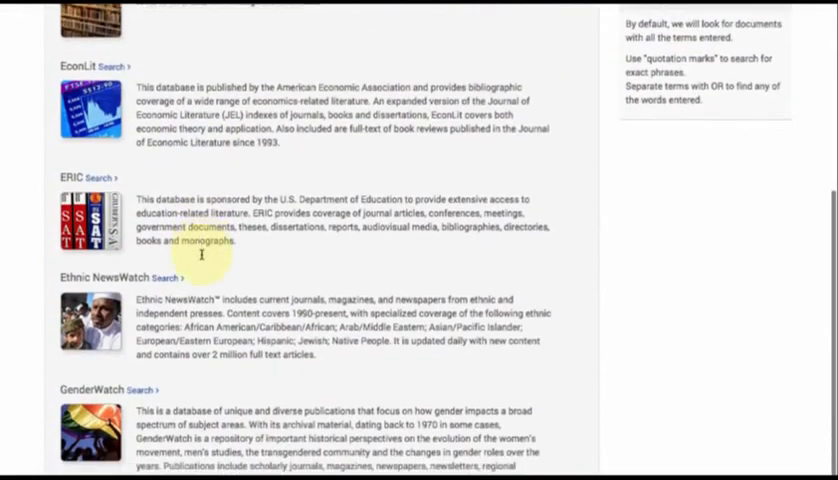
pyautogui.scroll(-3)
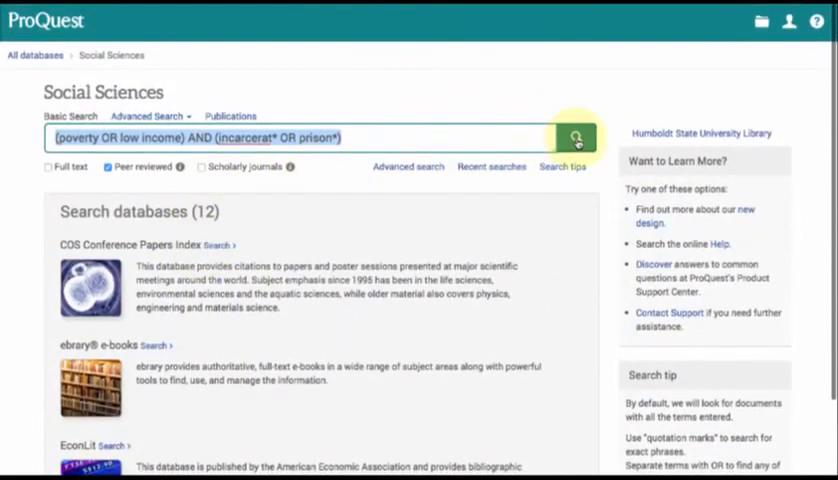
# - Run the peer-reviewed query across Social Sciences and review the 4,741 results dated 2000–2019
pyautogui.click(575, 137)
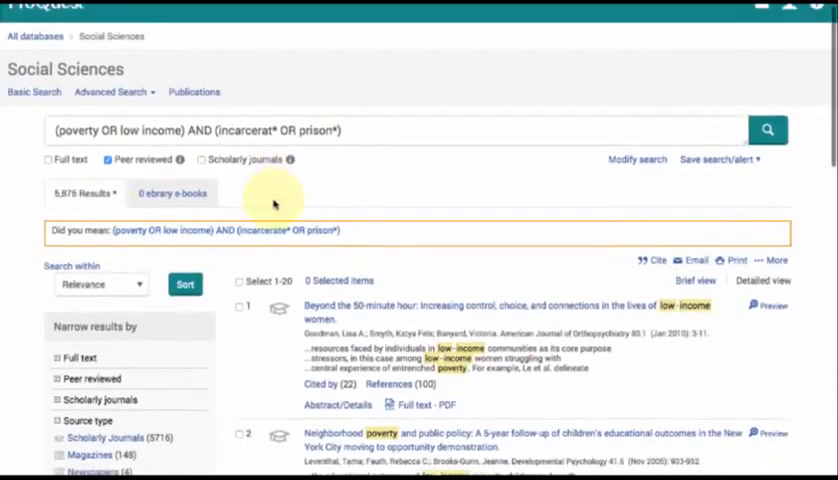
pyautogui.scroll(-3)
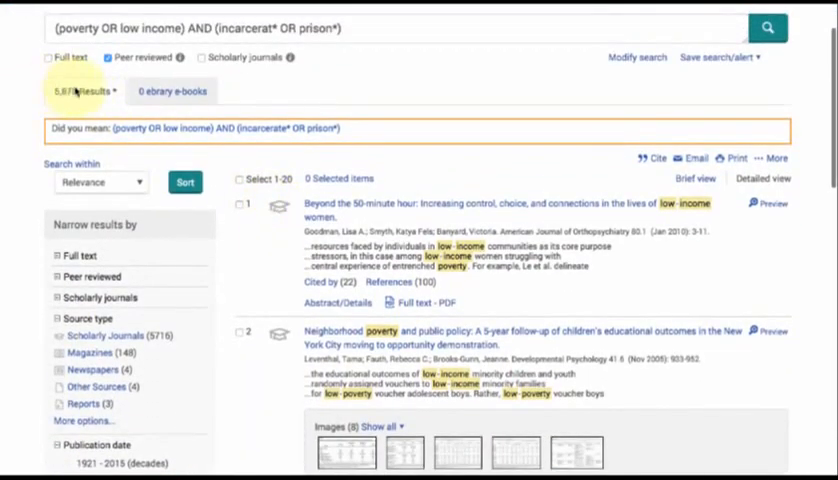
pyautogui.scroll(-3)
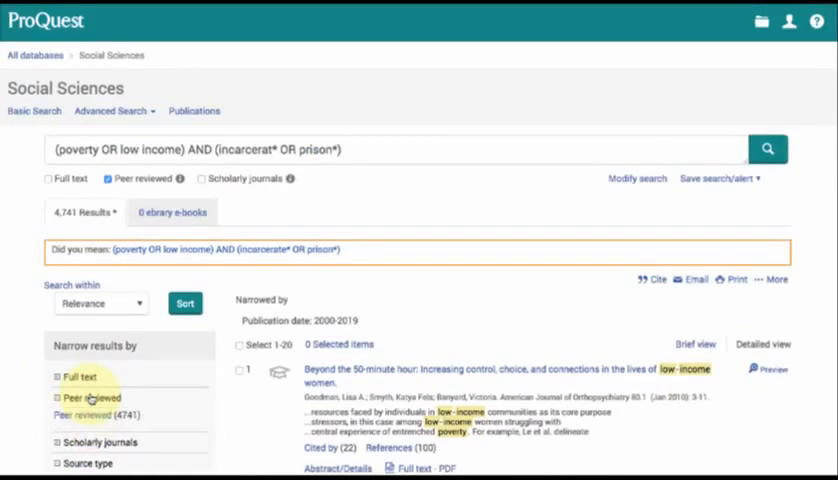
pyautogui.scroll(-3)
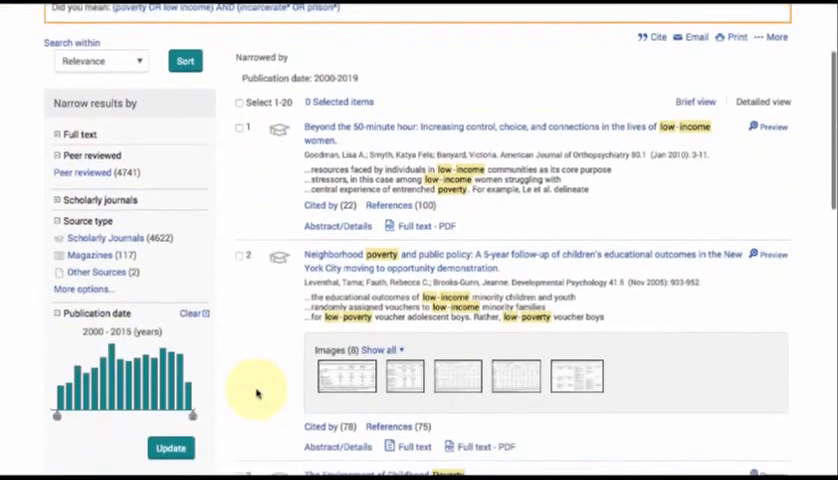
pyautogui.scroll(3)
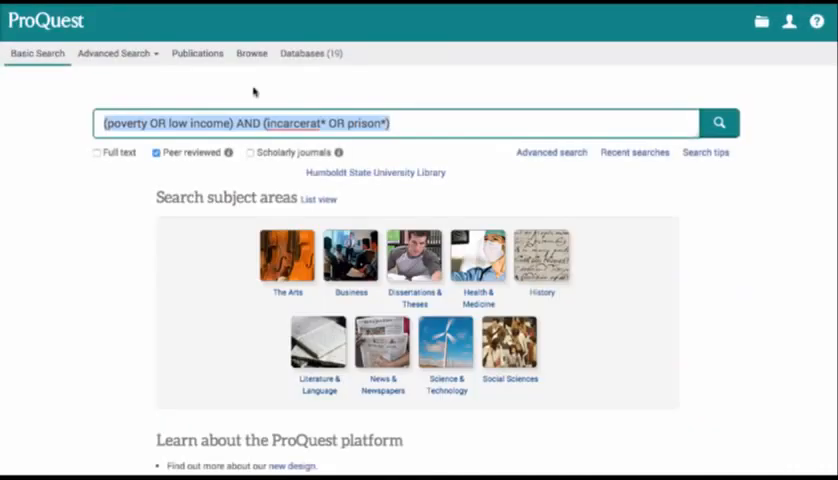
pyautogui.moveTo(310, 53)
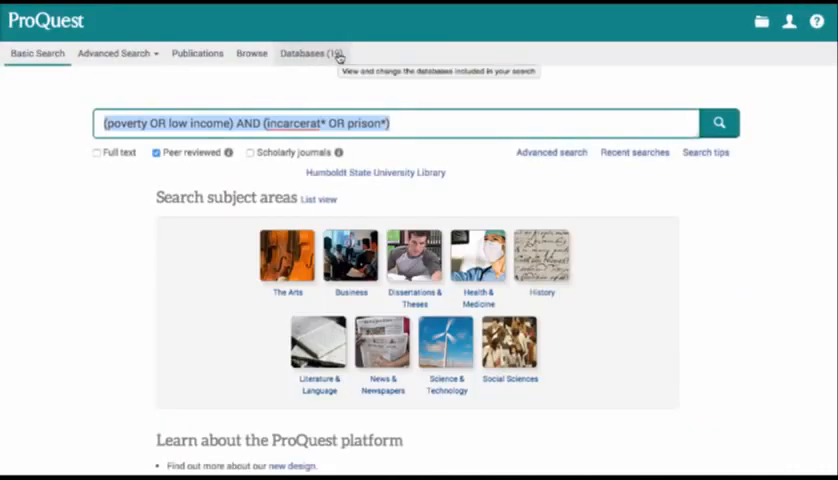
# - Remove both ebrary e-books collections from the 19 databases, leaving 17 selected
pyautogui.click(305, 53)
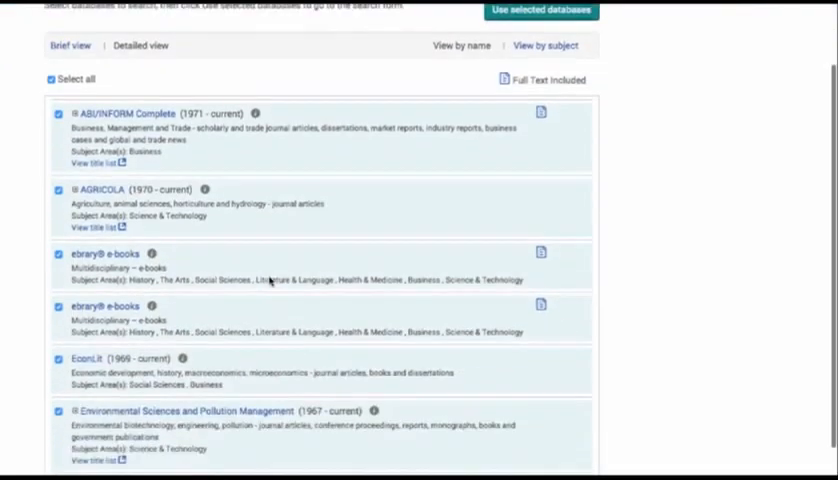
pyautogui.scroll(-3)
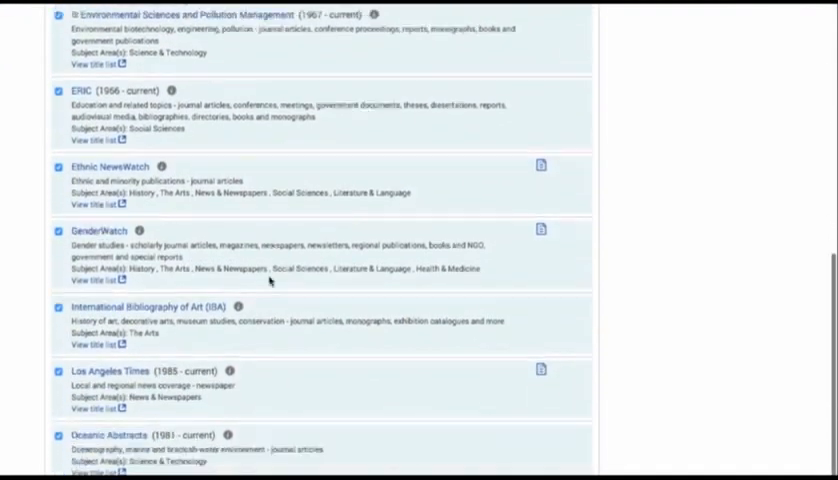
pyautogui.scroll(3)
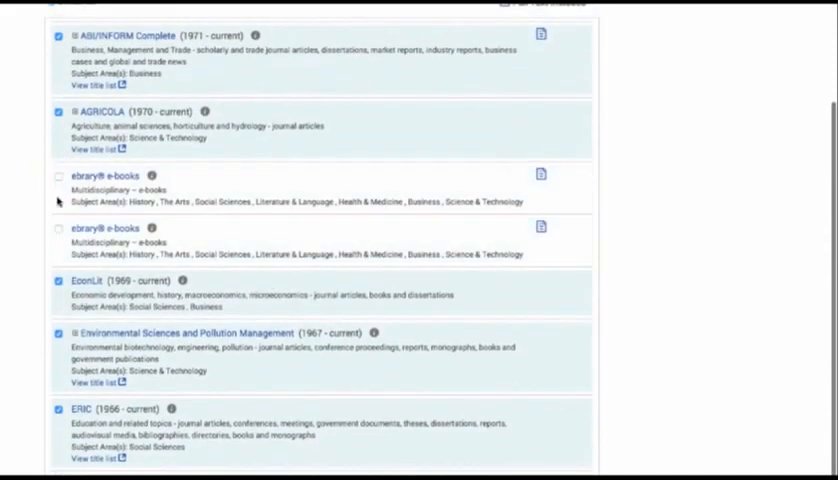
pyautogui.scroll(3)
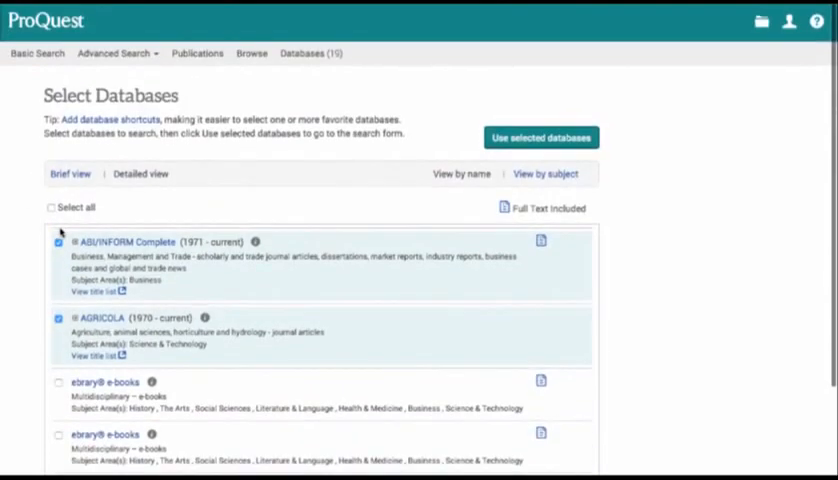
pyautogui.click(54, 318)
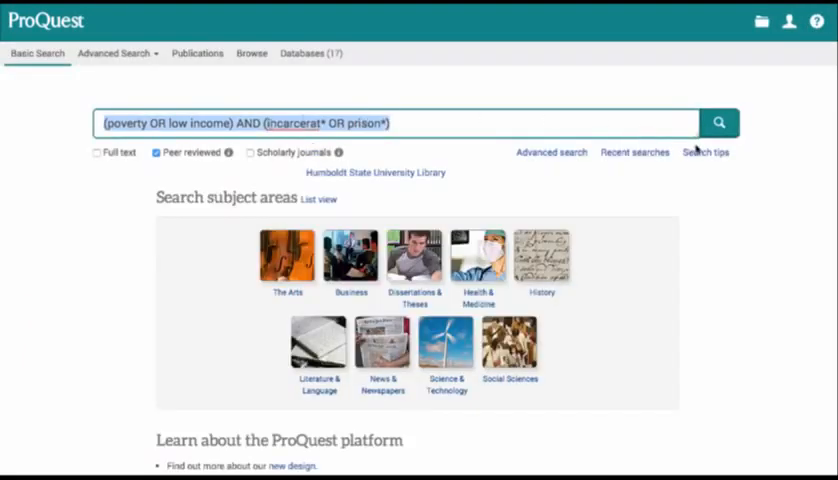
# - Run the query across the 17 databases and browse the 17,875 results
pyautogui.click(719, 122)
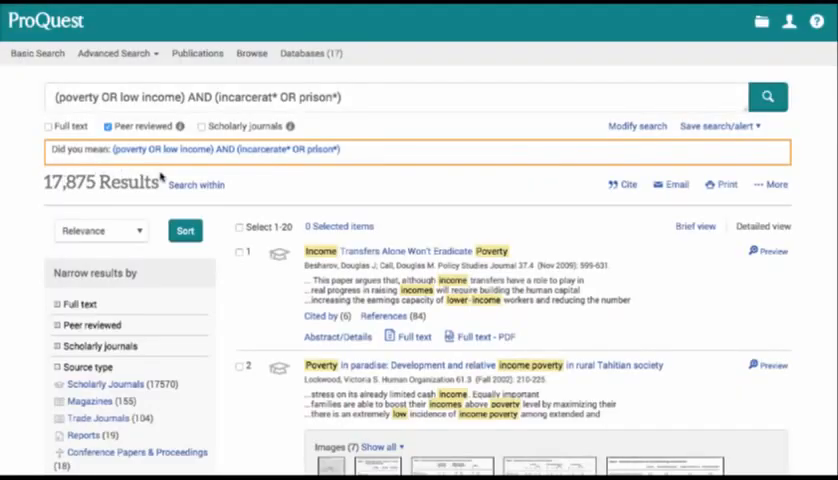
pyautogui.scroll(-3)
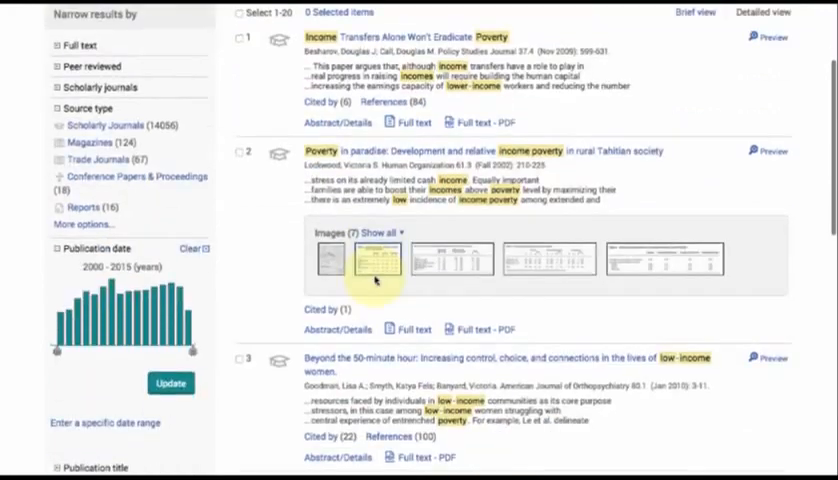
pyautogui.scroll(-3)
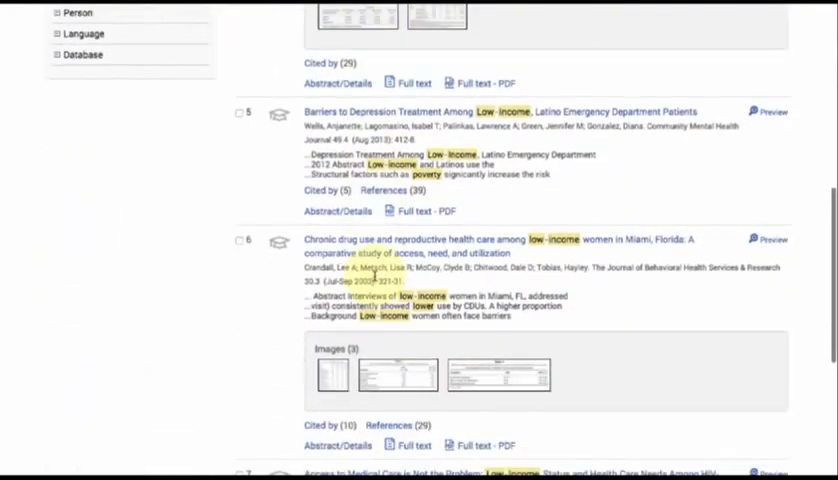
pyautogui.scroll(-3)
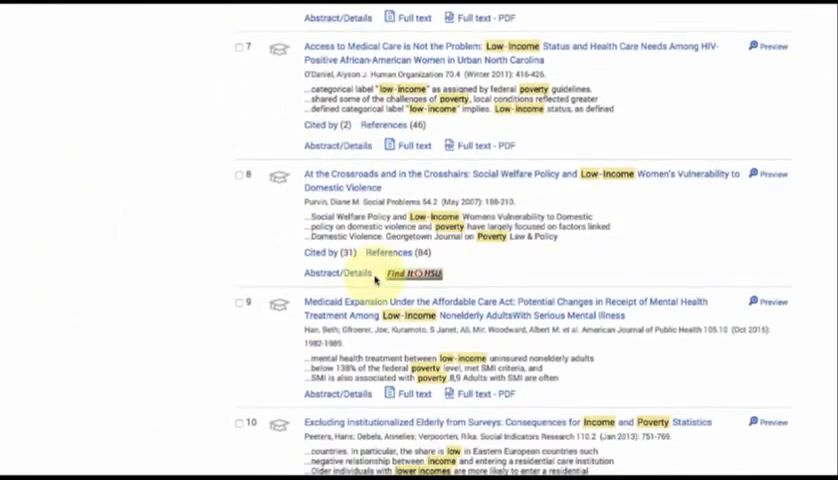